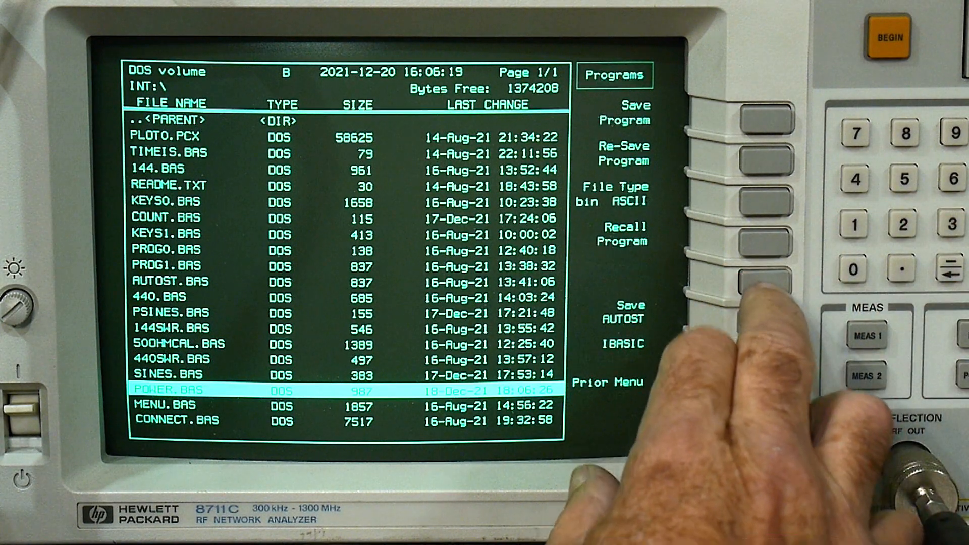
Recall the POWER.BAS program from the internal disk listing
click(765, 240)
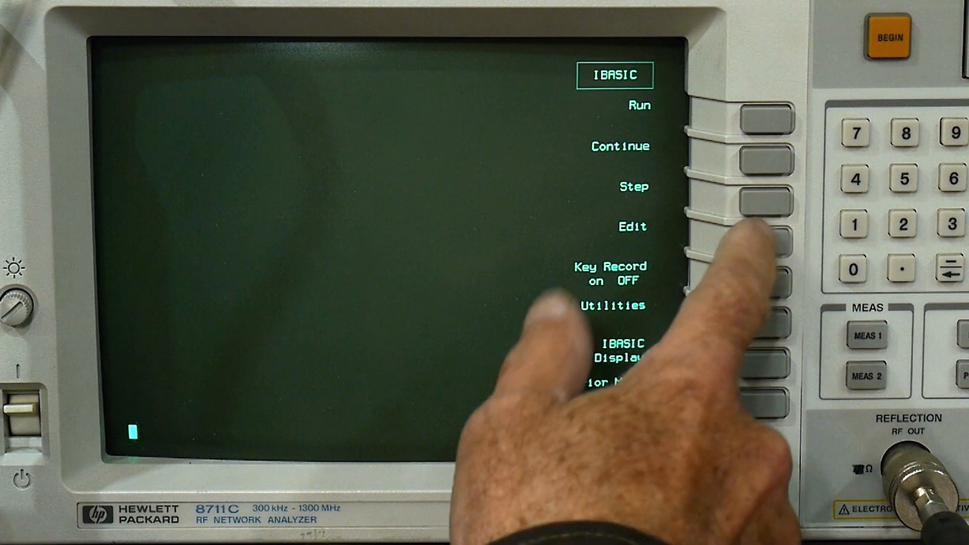
click(767, 198)
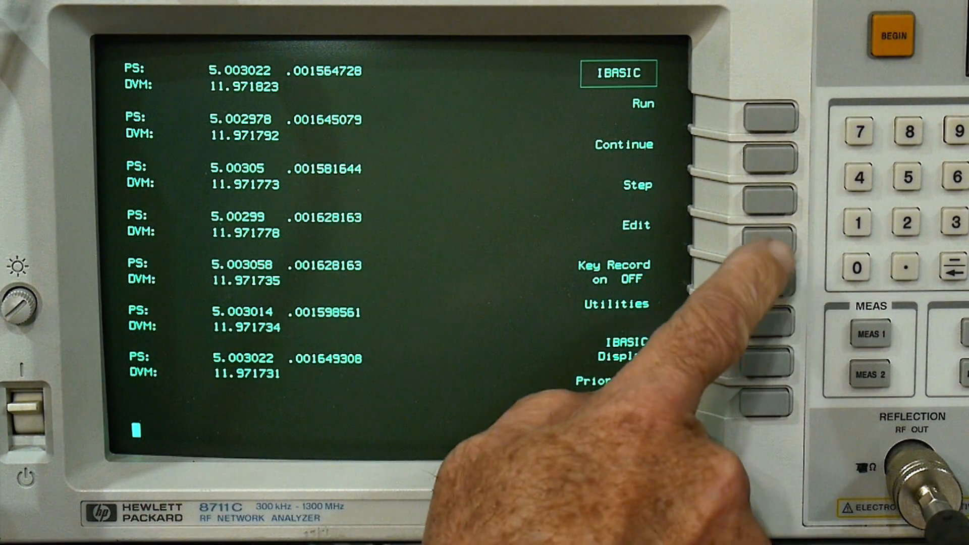
Bring up the program for editing to change the supply voltage setting
click(768, 198)
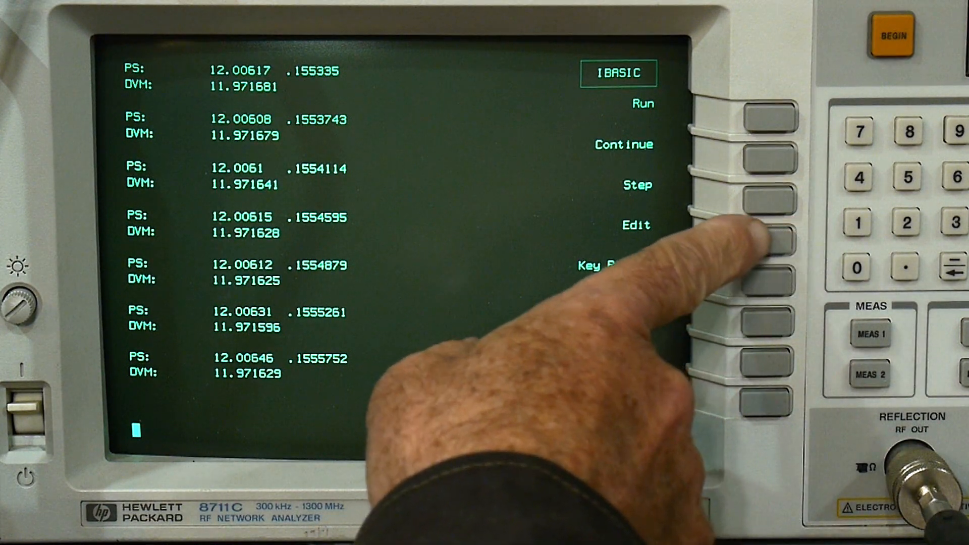
Run the program again to print another 12.006 V / .155 A PS and 11.97 V DVM pair
click(769, 238)
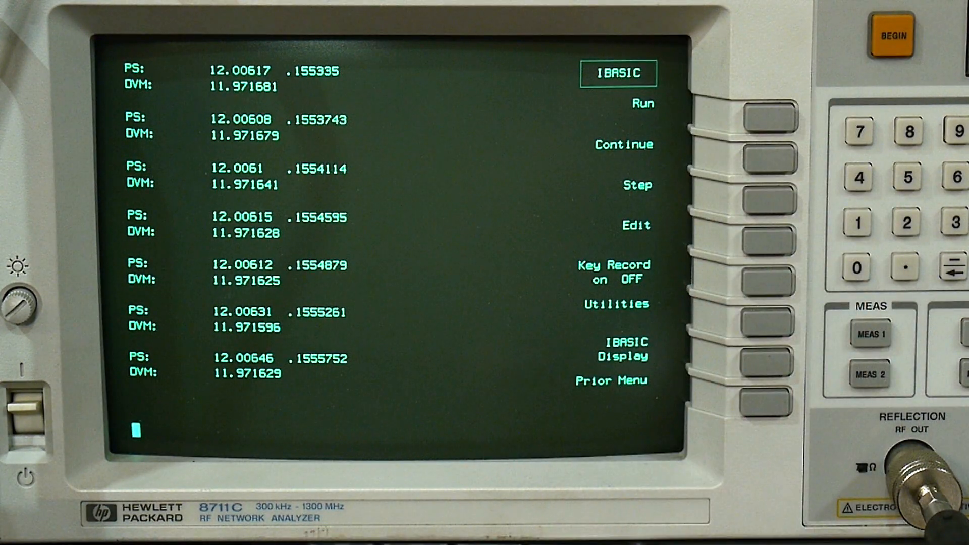